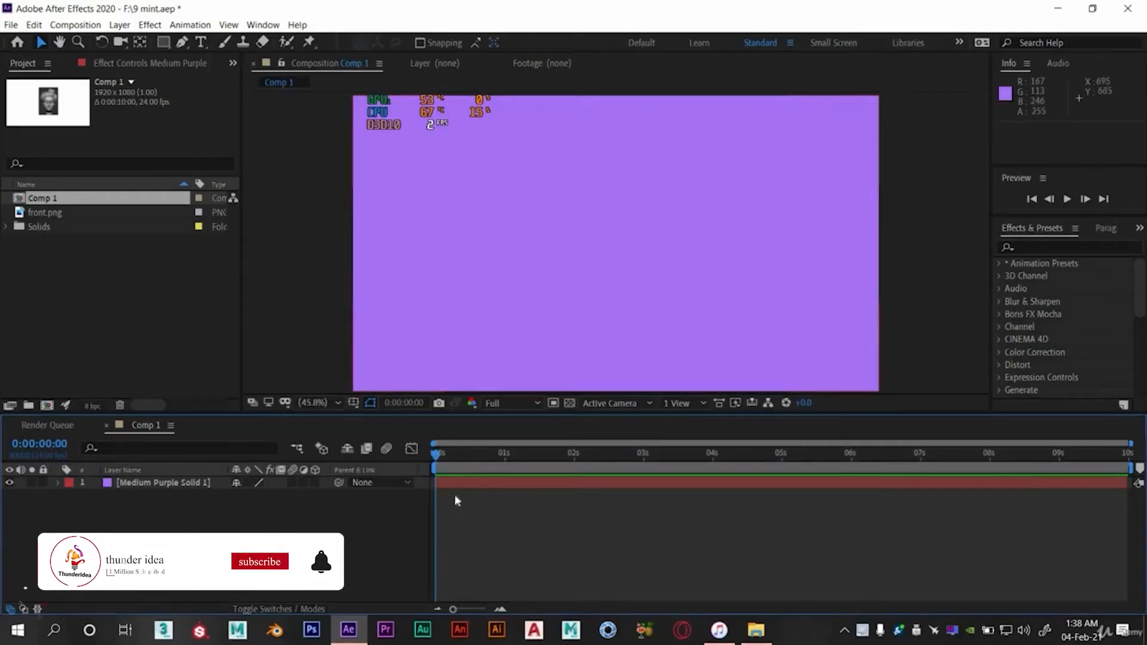
# - Review the source image files in the file browser, then return to the After Effects project
pyautogui.click(259, 562)
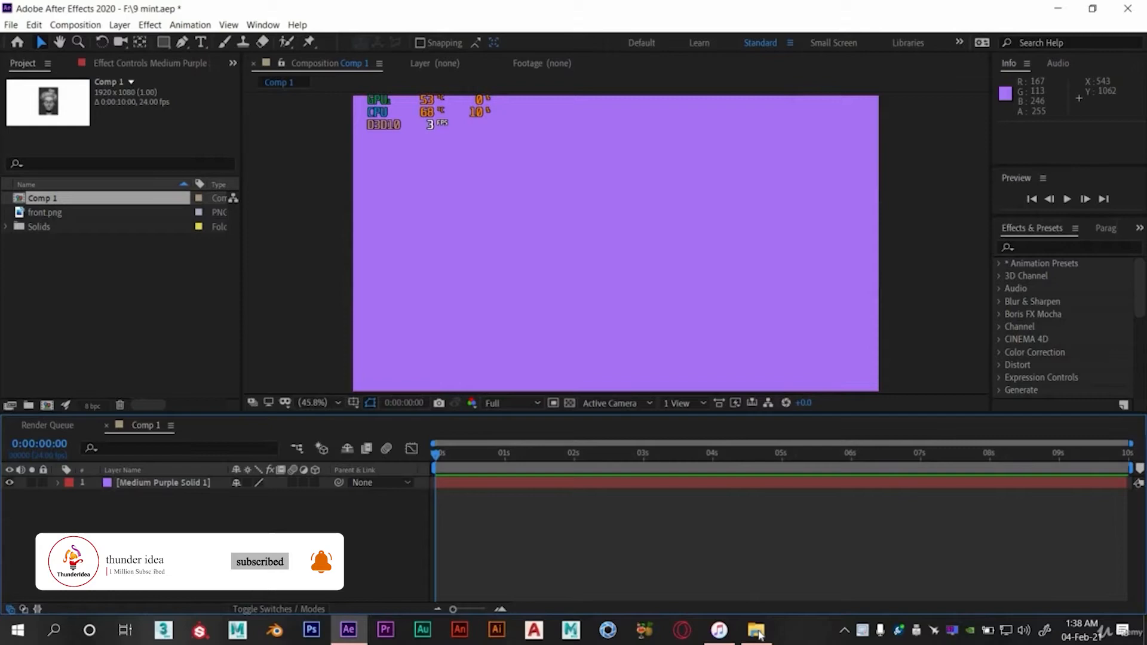
pyautogui.click(754, 629)
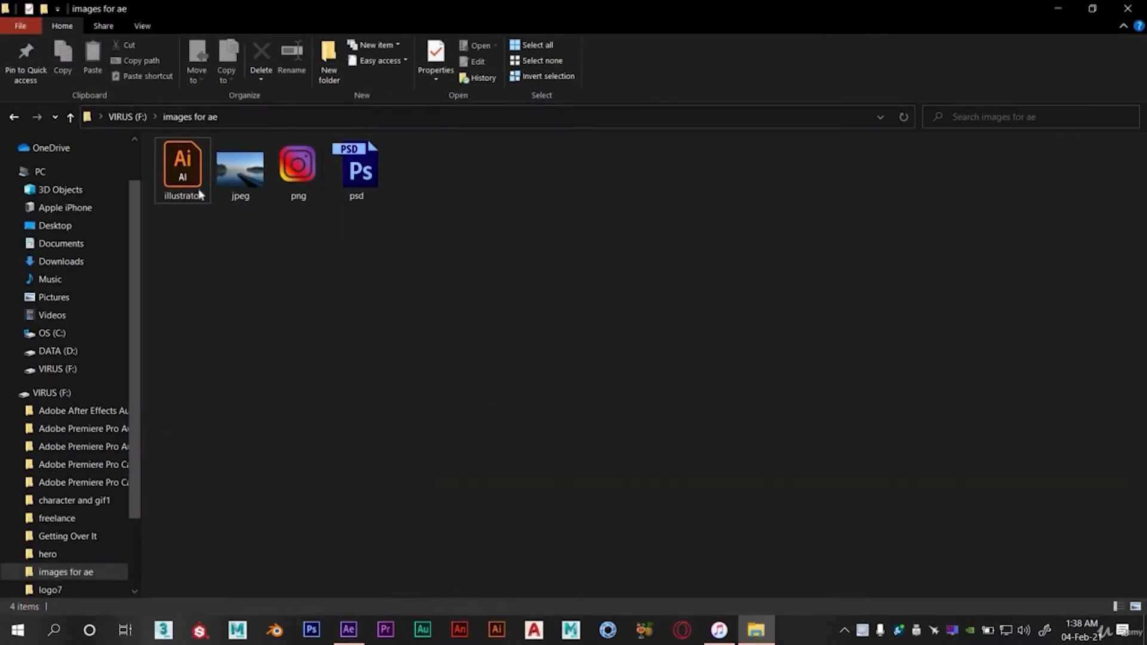
pyautogui.click(240, 169)
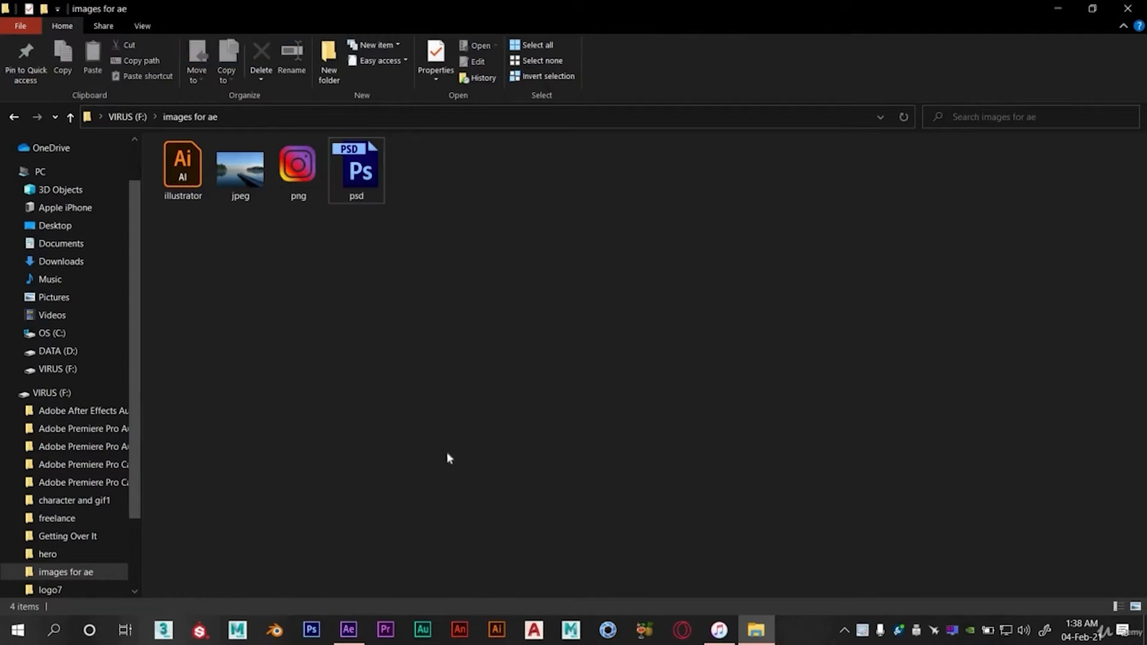
pyautogui.click(348, 634)
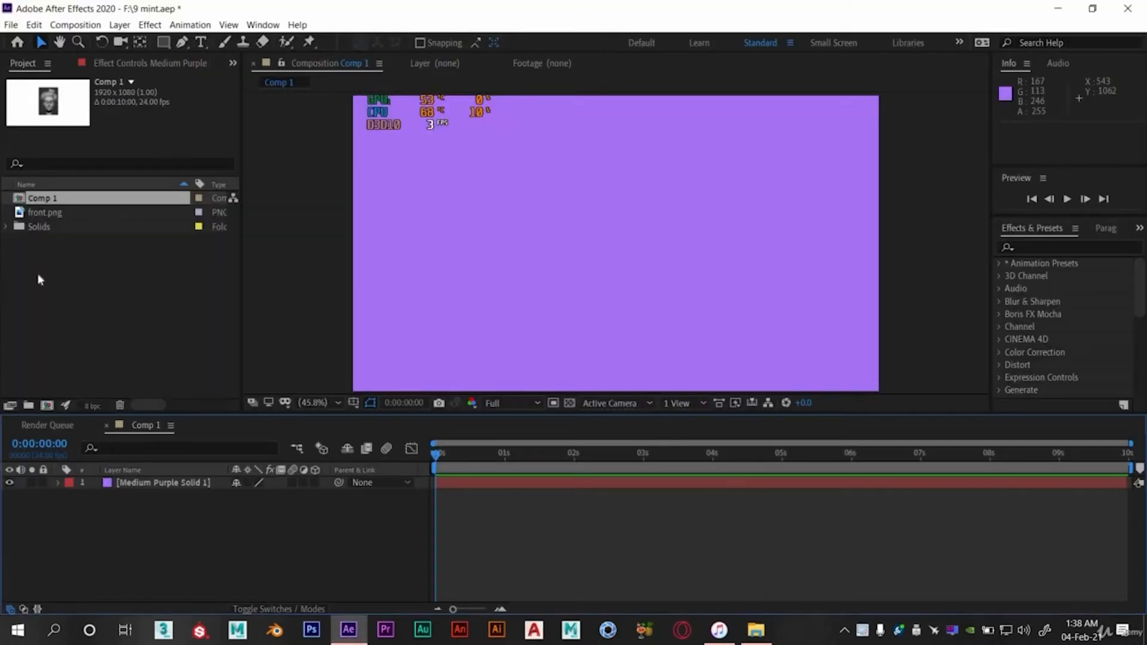
# - Import the four files from the 'images for ae' folder via Import > File
pyautogui.rightClick(41, 280)
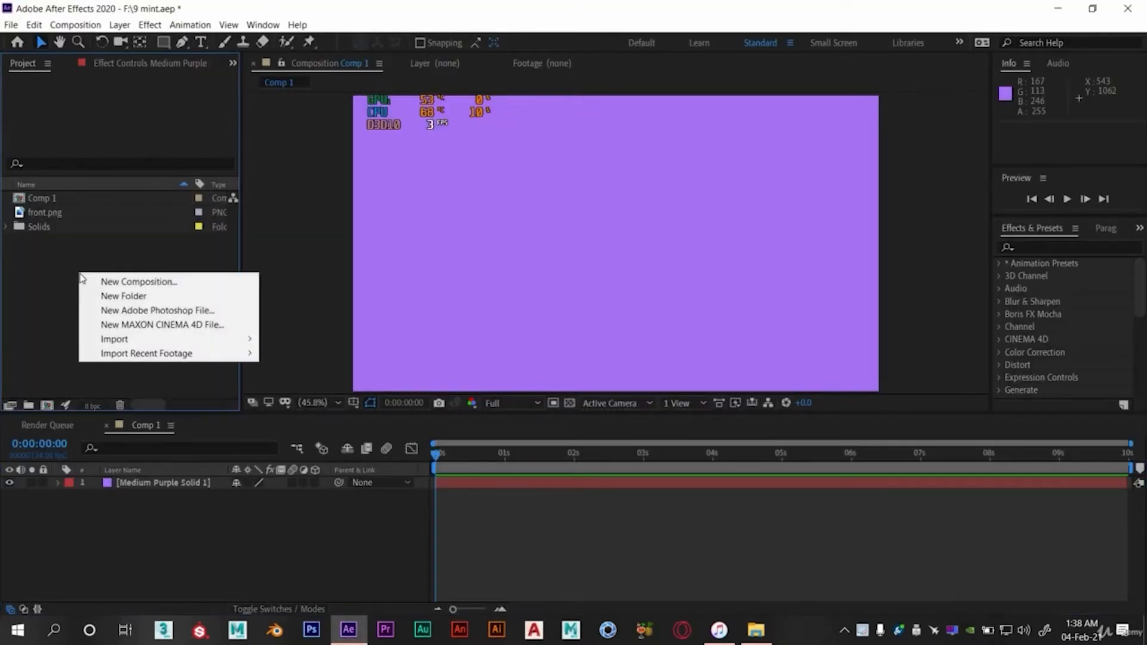
pyautogui.moveTo(115, 338)
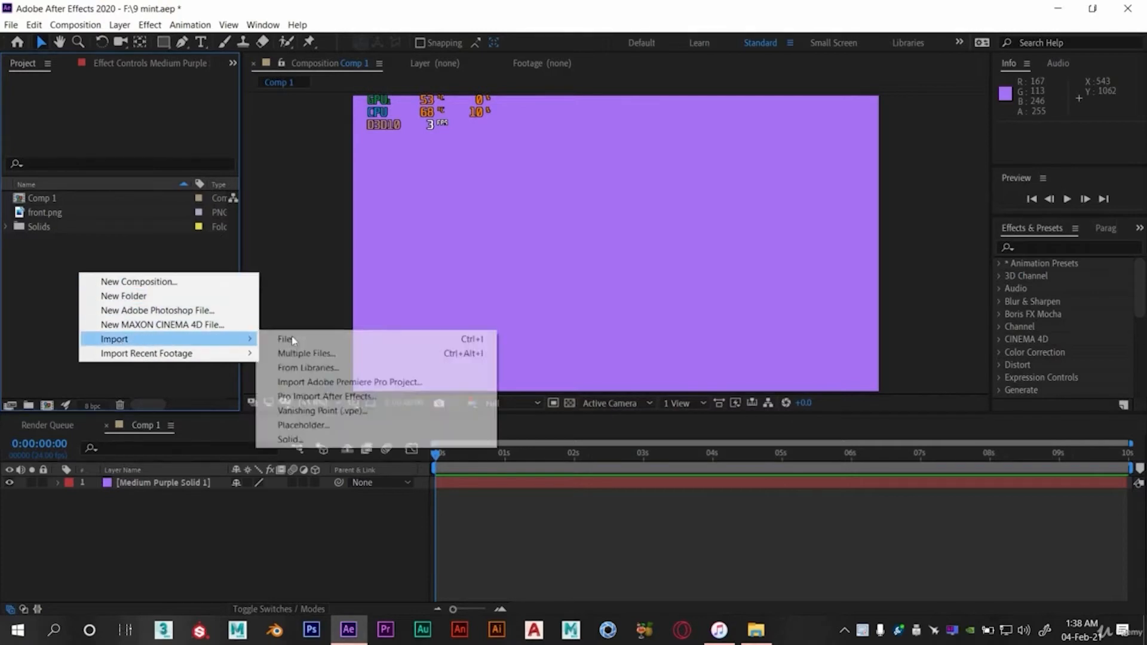
pyautogui.click(286, 338)
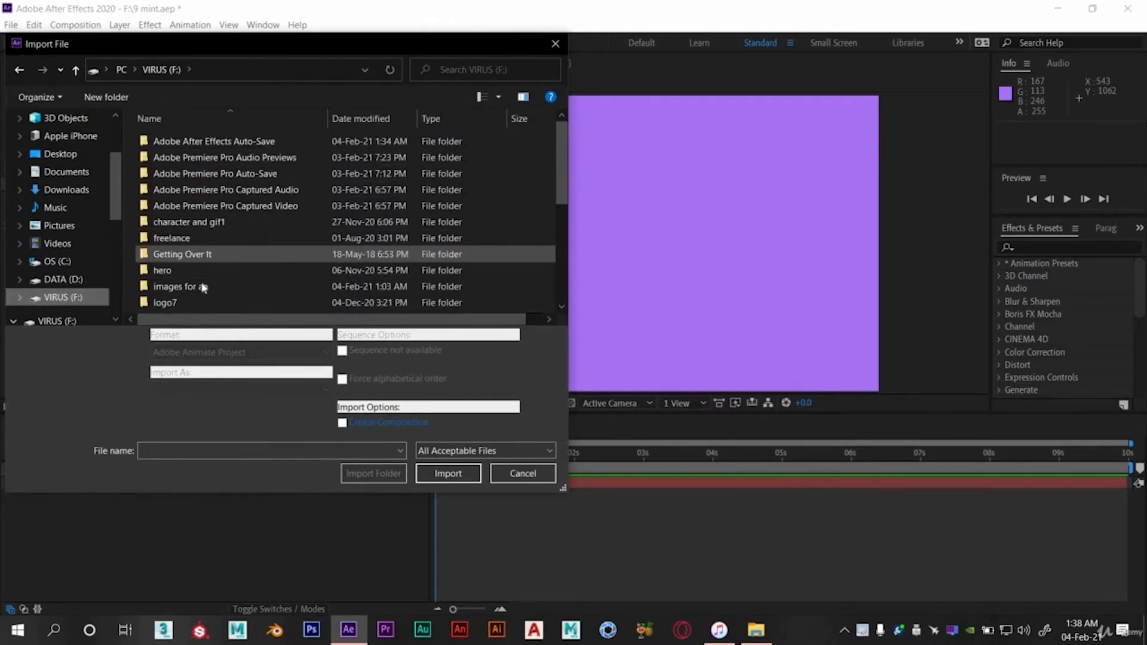
pyautogui.doubleClick(181, 285)
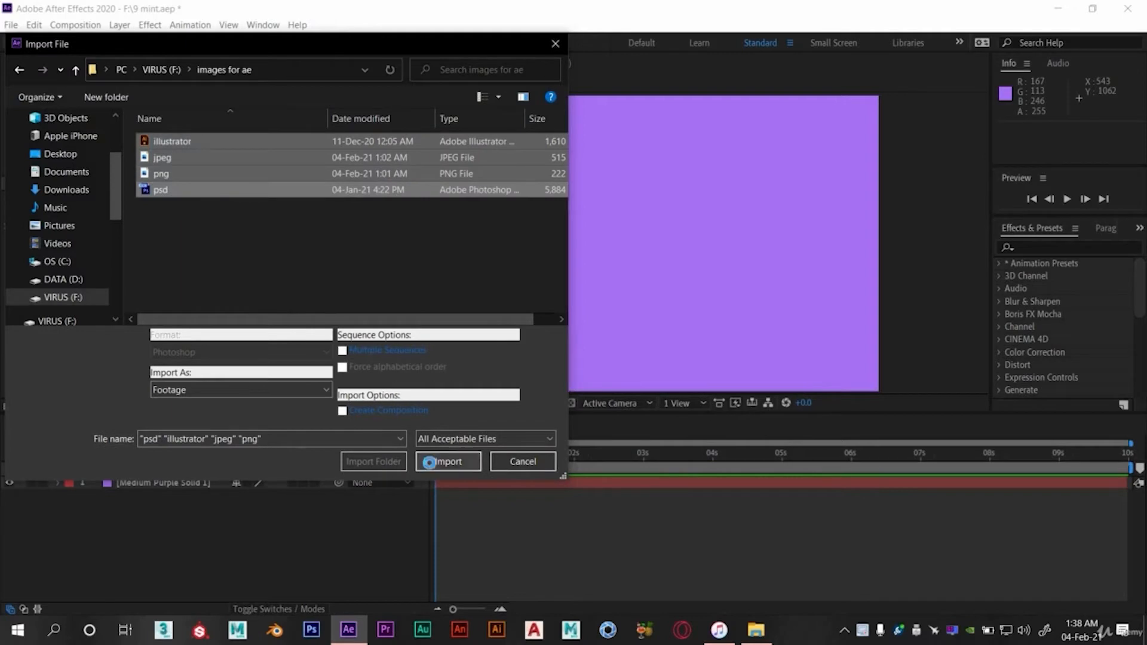
pyautogui.click(447, 461)
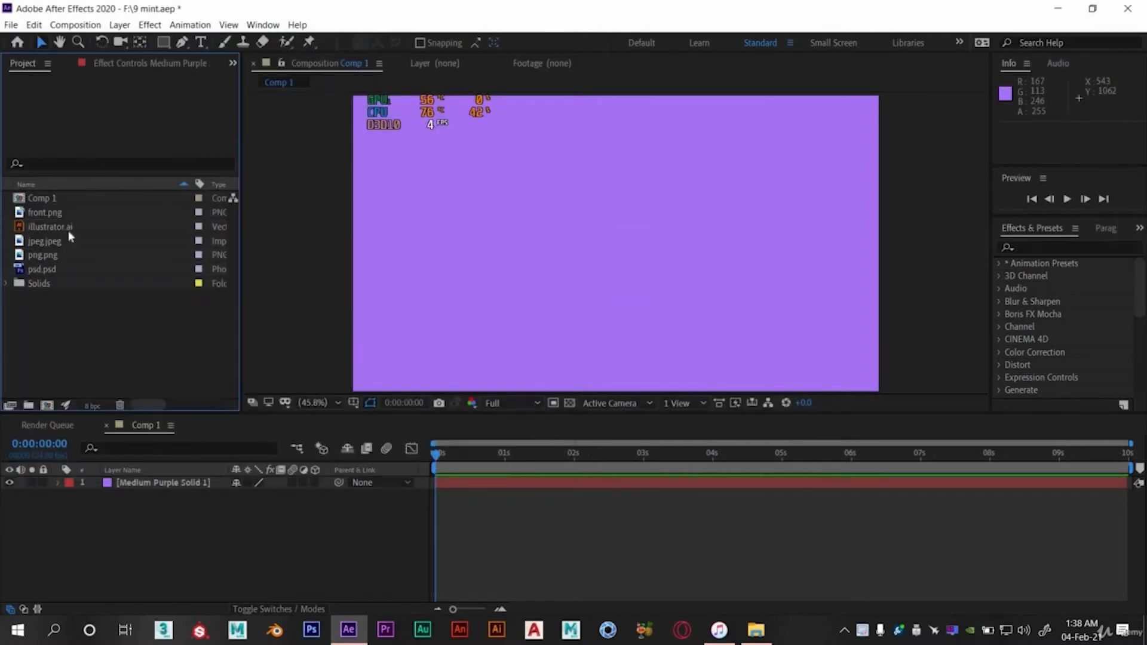
pyautogui.click(44, 212)
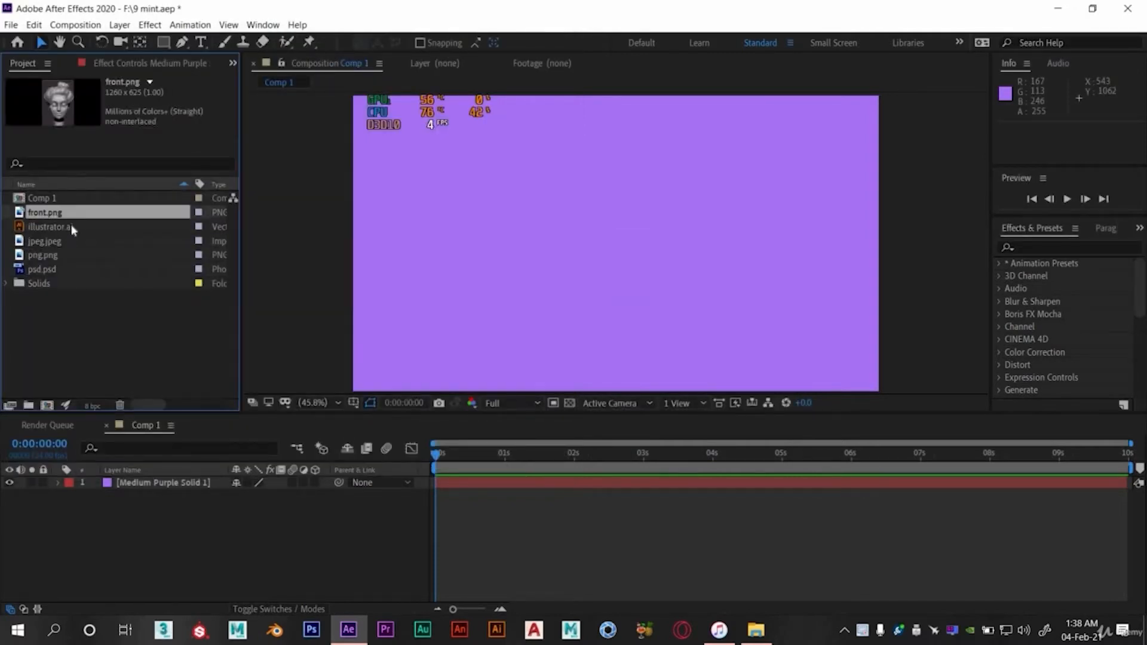
pyautogui.click(49, 226)
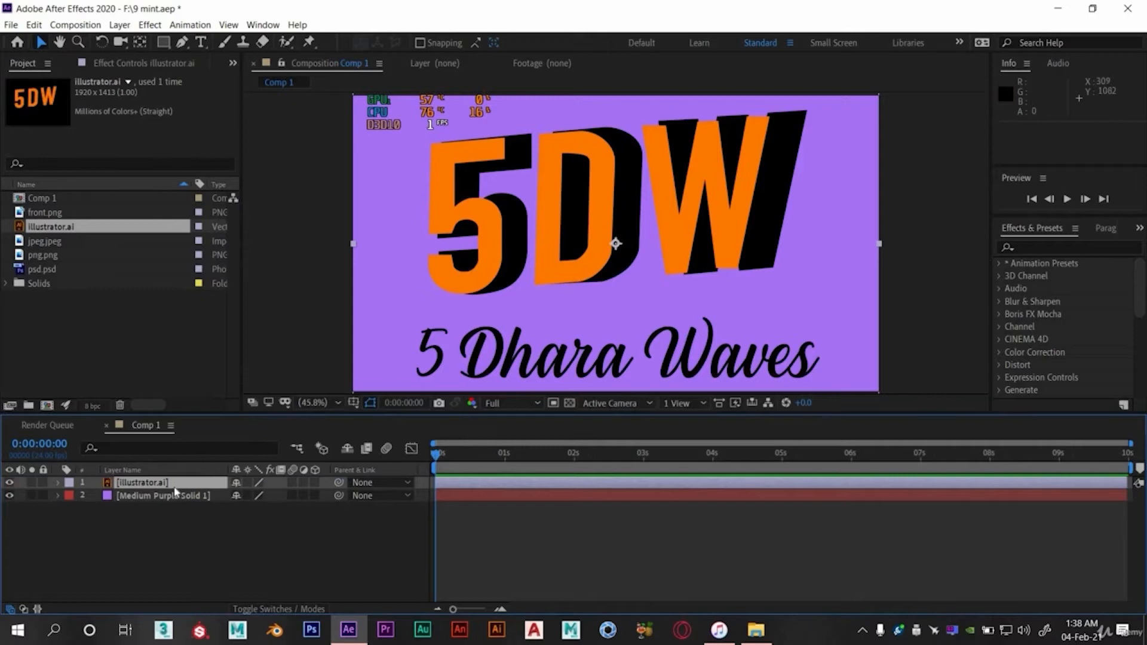
pyautogui.click(58, 482)
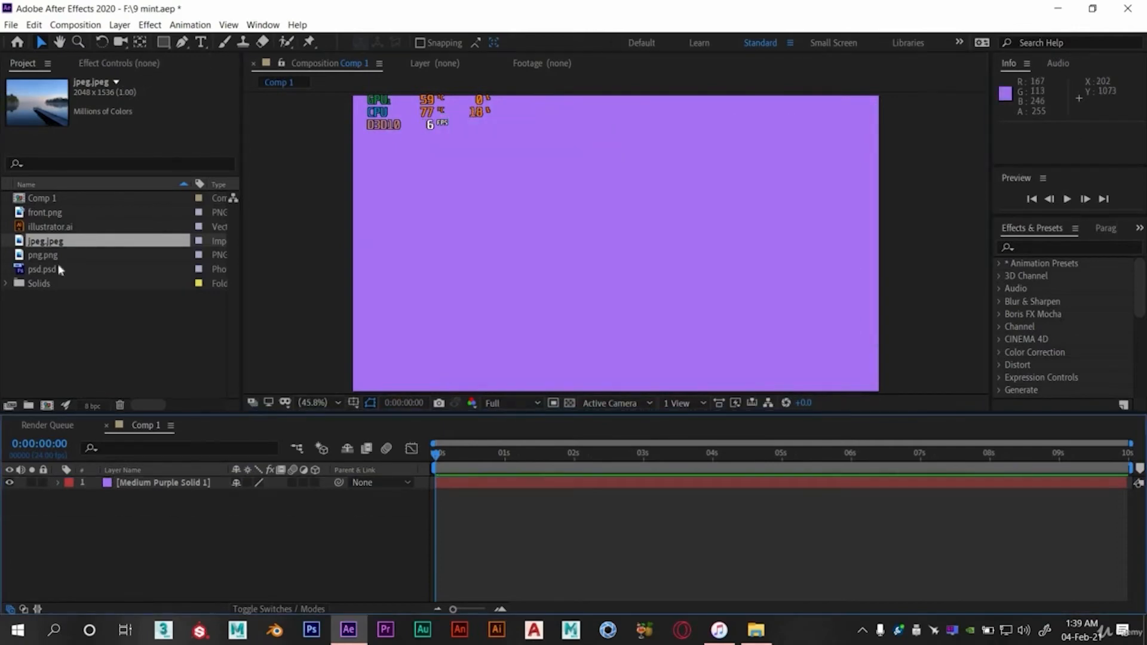
# - Drag png.png from the Project panel into Comp 1 over the purple solid
pyautogui.click(43, 254)
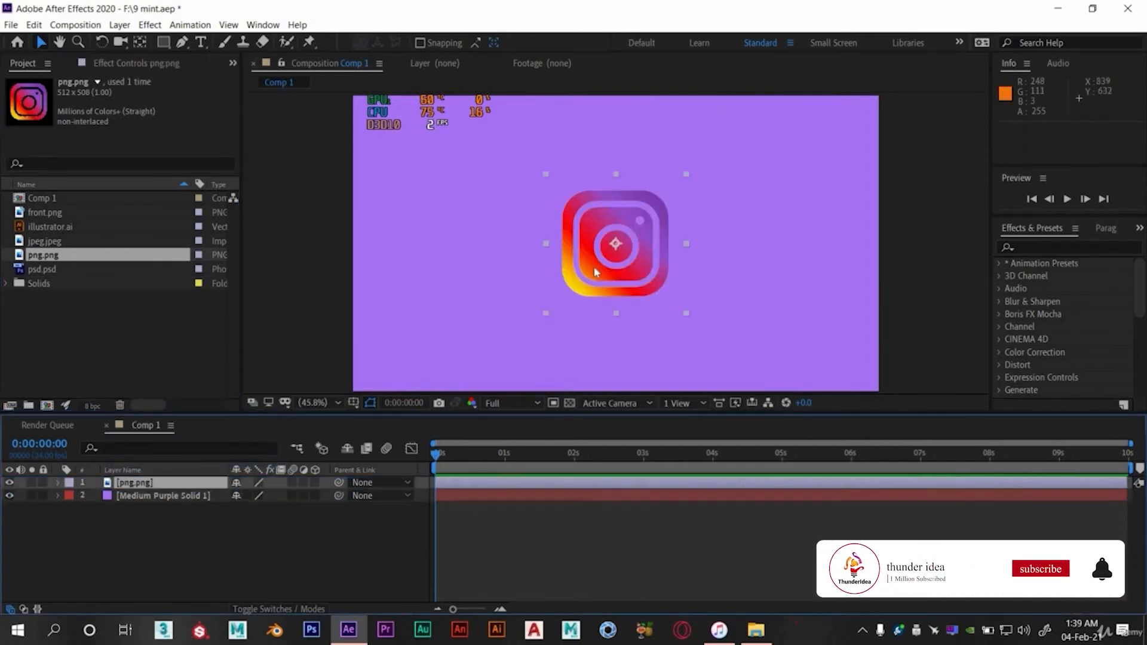
pyautogui.moveTo(614, 243); pyautogui.dragTo(577, 224)
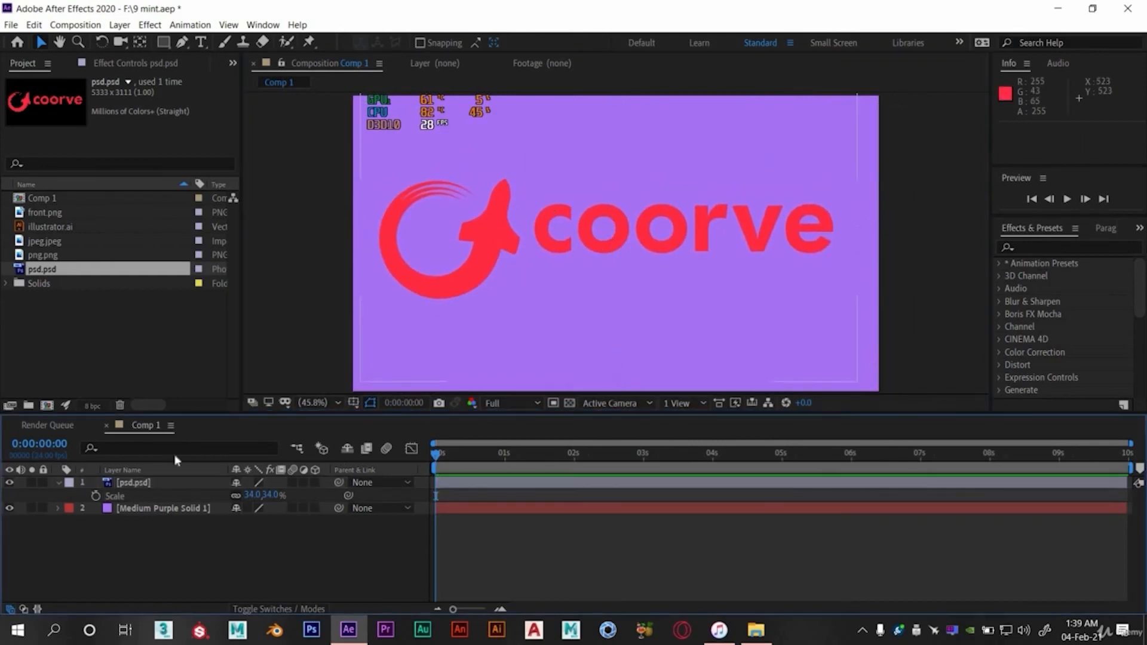
# - Select the psd.psd layer holding the coorve logo in Comp 1
pyautogui.click(133, 482)
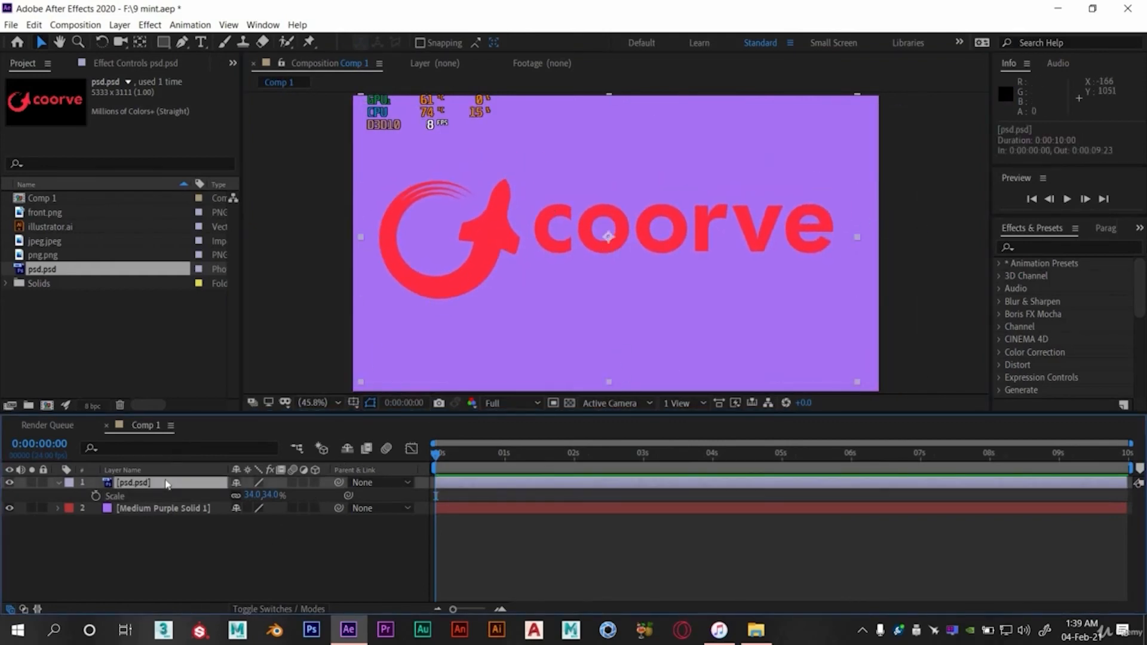